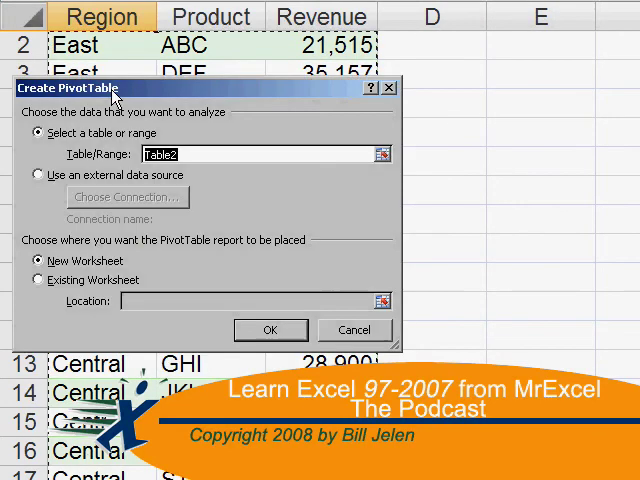
- Cancel the Create PivotTable dialog to return to the full sales records sheet
click(270, 330)
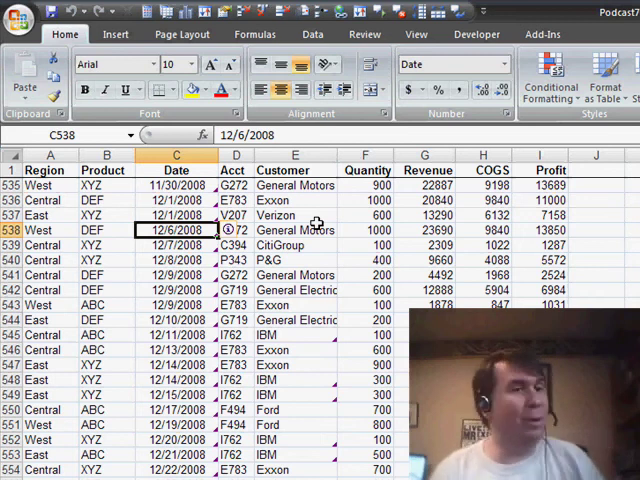
- Insert a pivot table from the sales data onto a new worksheet
click(116, 34)
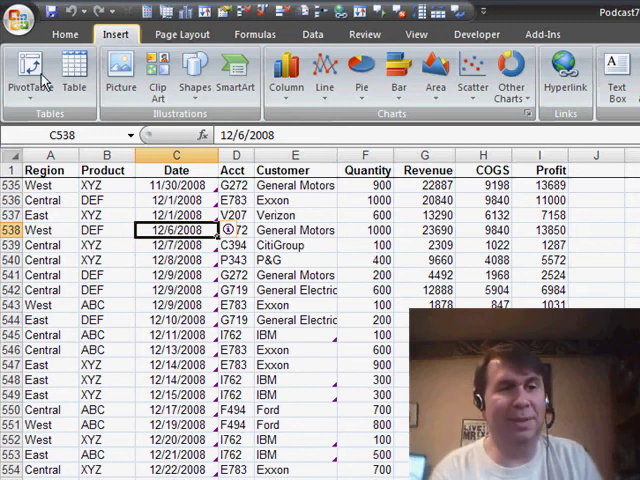
click(30, 70)
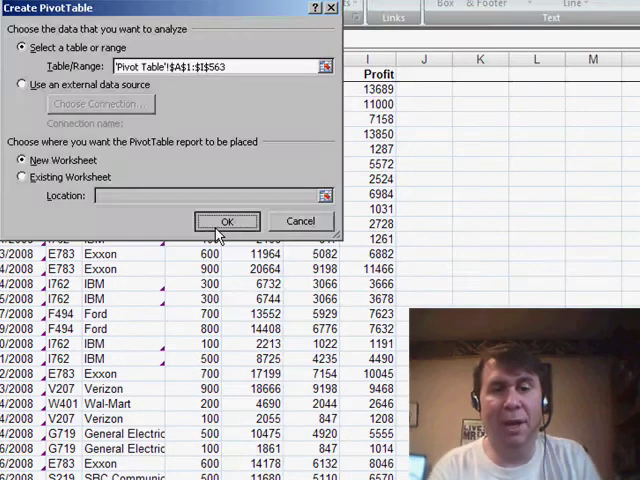
click(226, 220)
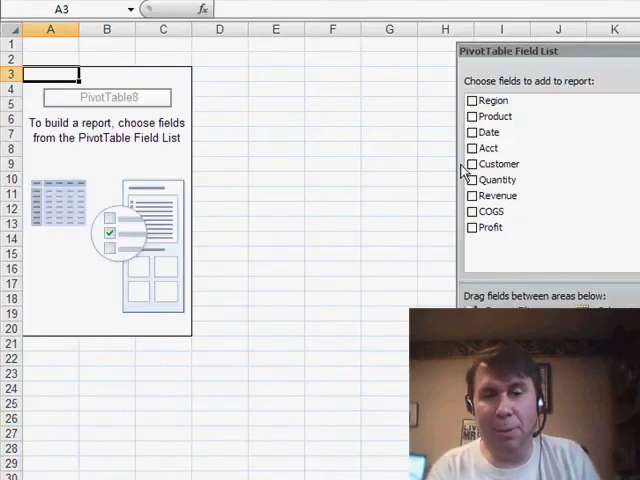
- Lay out Product as rows, Region as columns and Revenue as the summed values
click(472, 116)
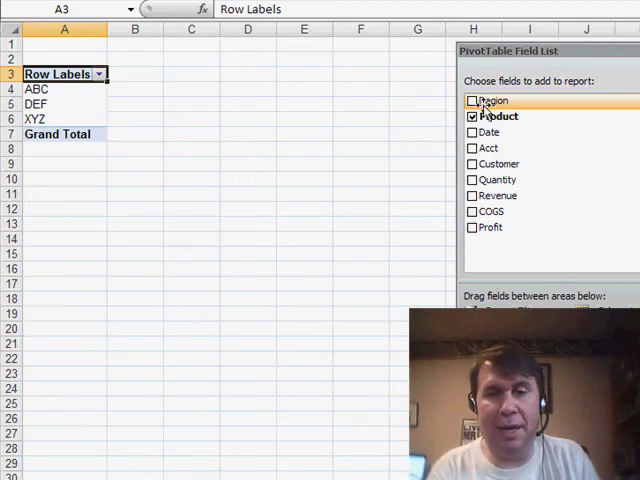
click(472, 100)
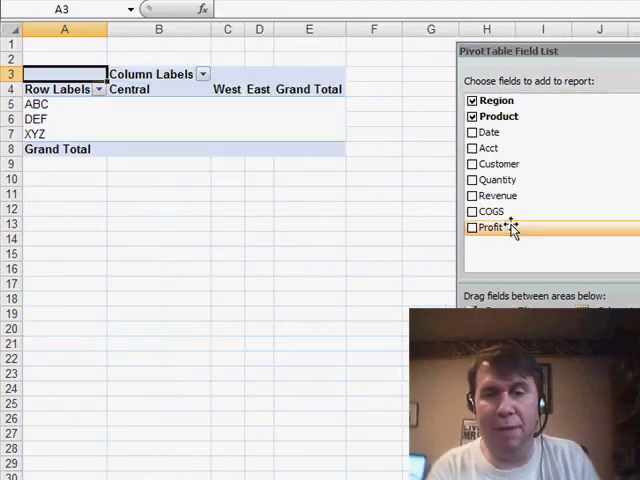
click(472, 196)
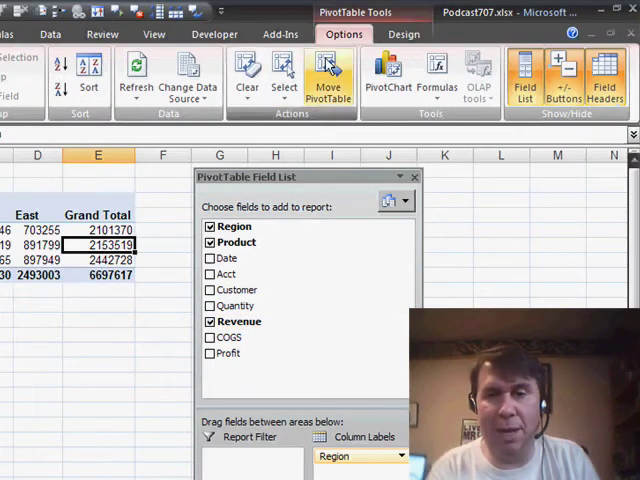
- Apply a blue banded PivotTable style from the styles gallery
click(404, 32)
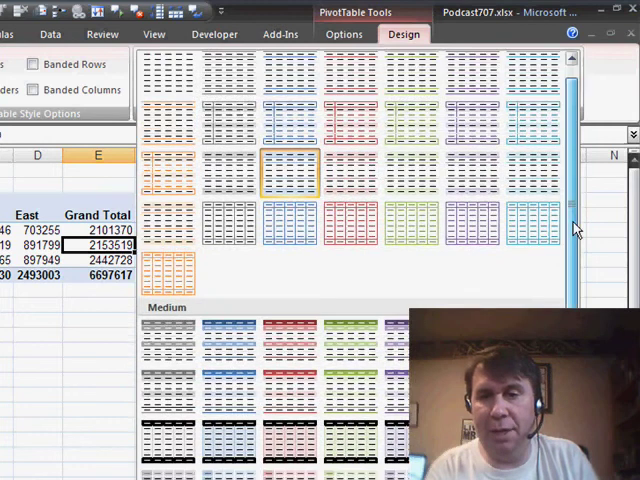
scroll(down, 3)
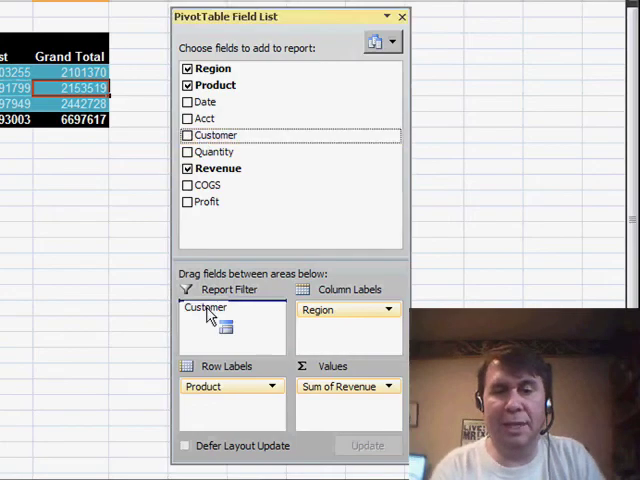
- Place Customer as the report filter, left on (All) customers
click(188, 136)
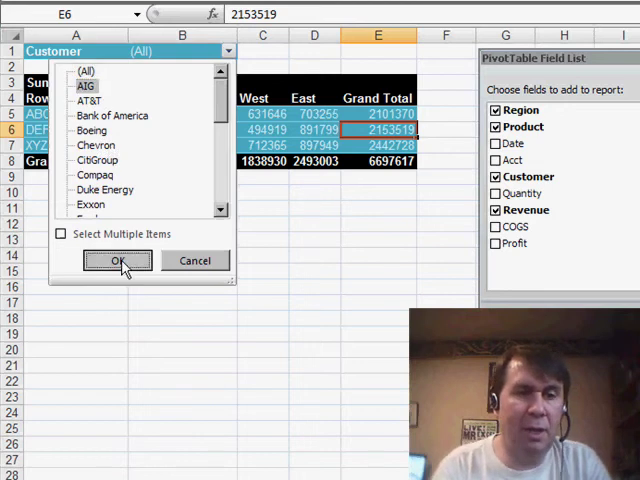
click(116, 260)
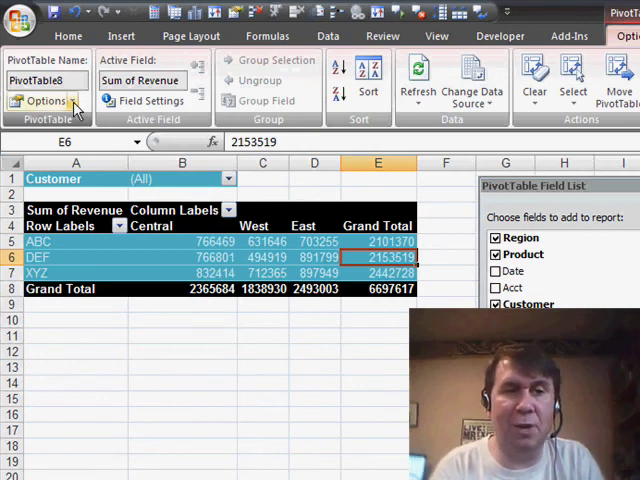
- Use Show Report Filter Pages on Customer to create one pivot sheet per customer
click(44, 100)
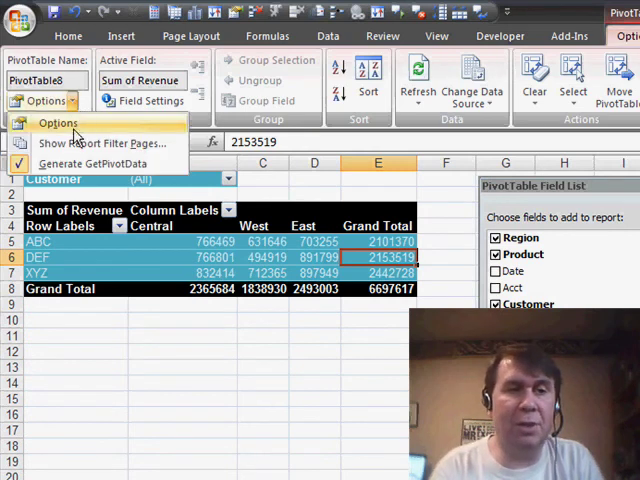
click(104, 144)
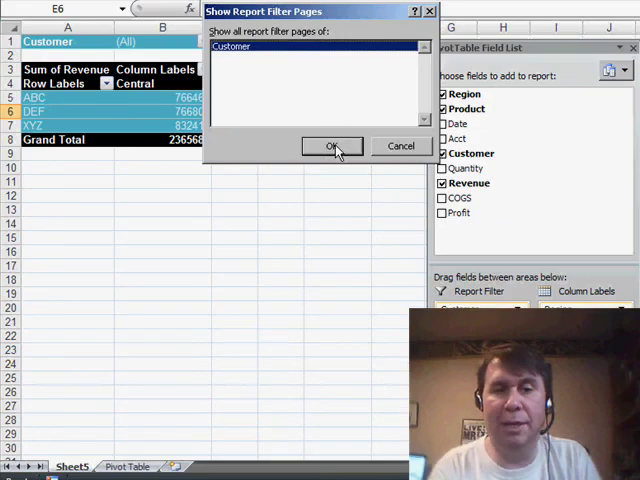
click(332, 146)
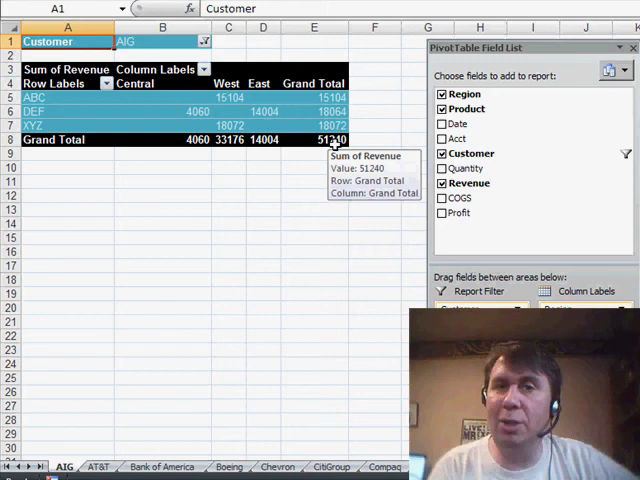
mouse_move(124, 152)
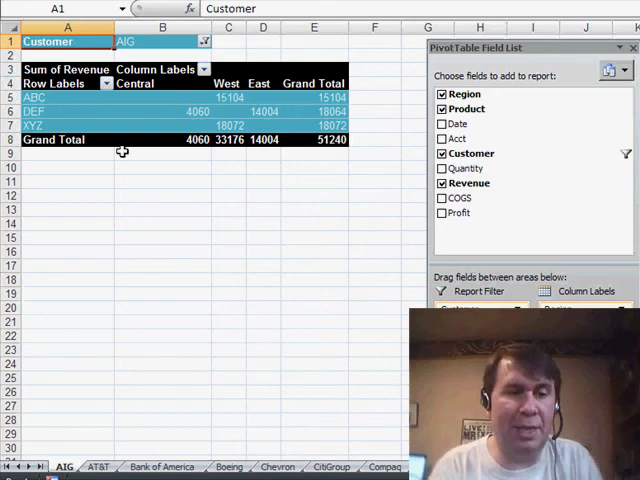
- Check the AT&T sheet, then Boeing's sheet with its revenue totals
click(98, 468)
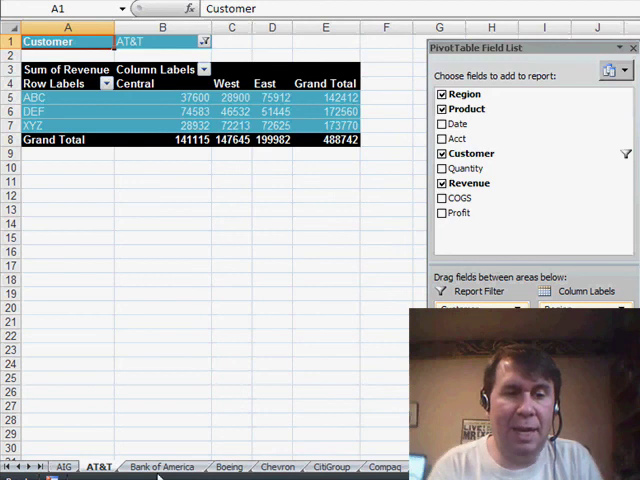
click(228, 466)
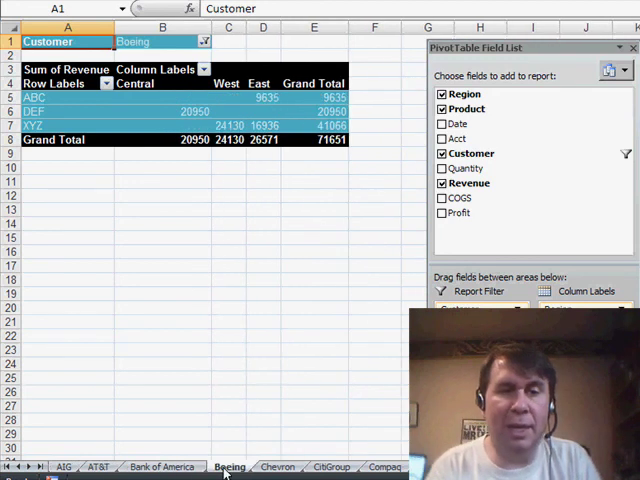